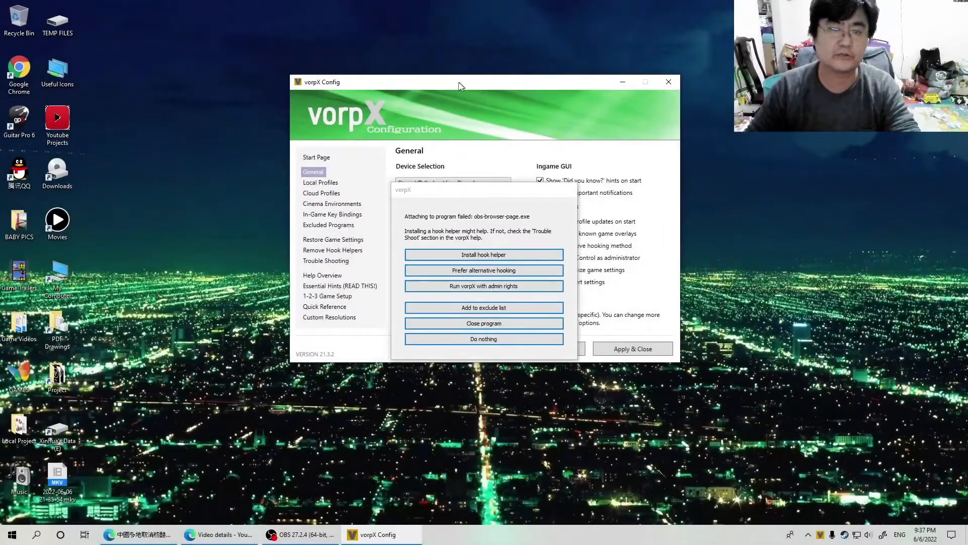
{"action": "mouse_move", "coordinate": [587, 155]}
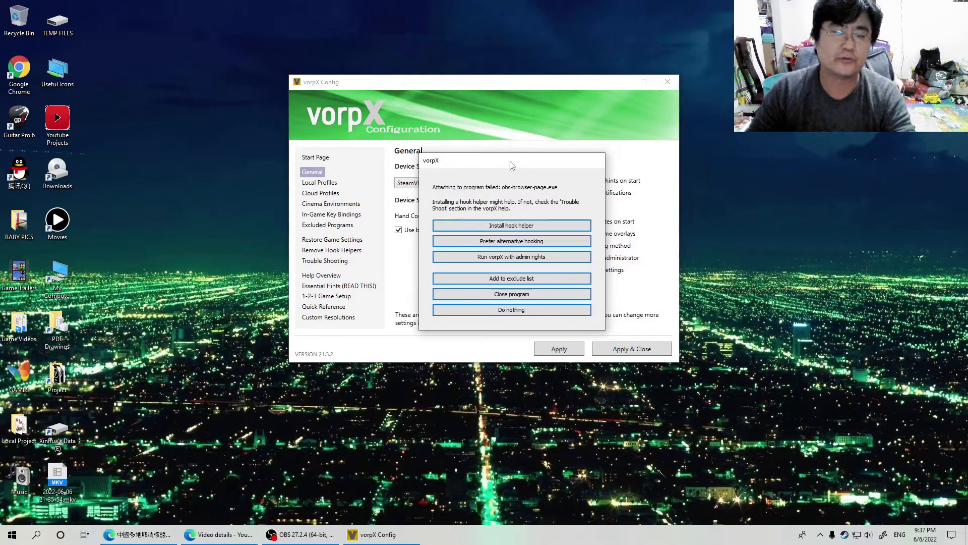
Dismiss the failed-attach warning and keep SteamVR (Index, Vive, Pimax) as the headset device.
{"action": "left_click", "coordinate": [512, 310]}
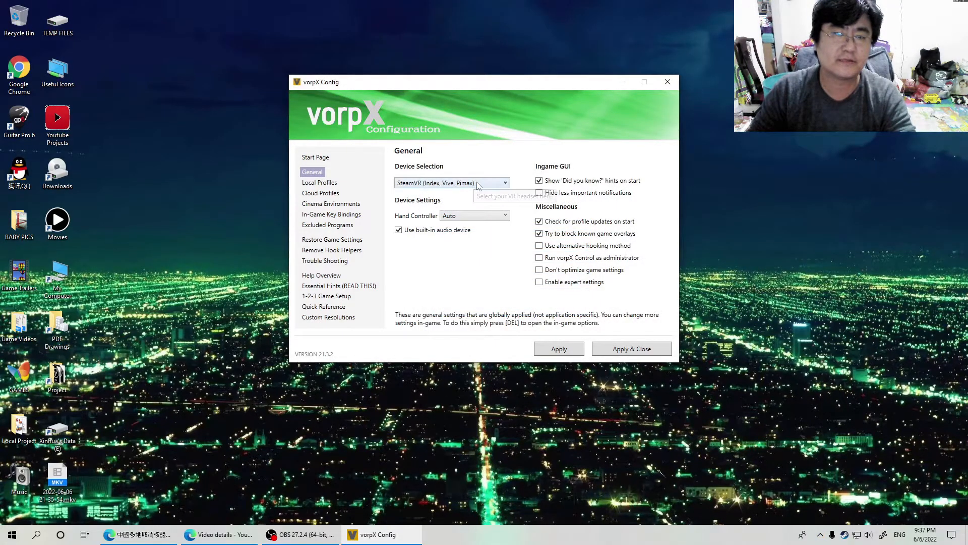
{"action": "left_click", "coordinate": [452, 183]}
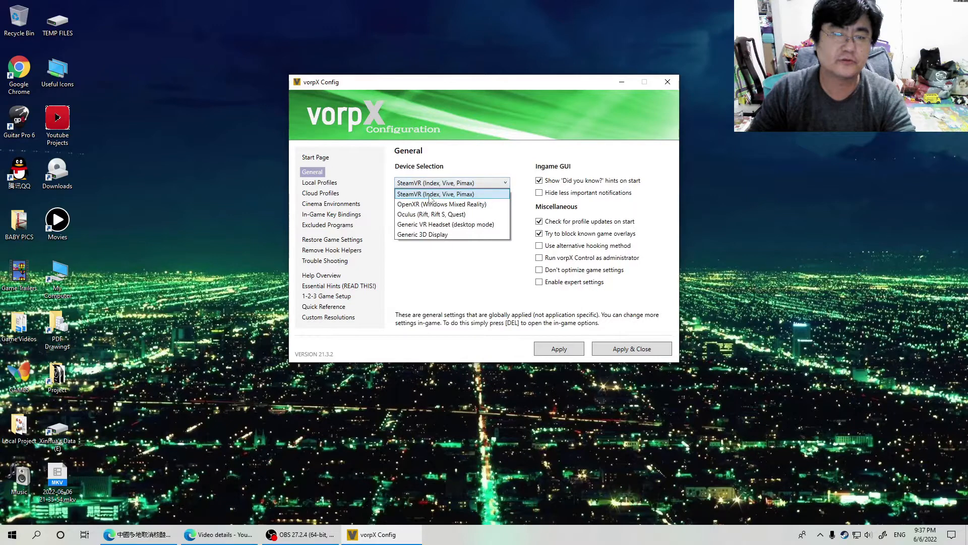
{"action": "left_click", "coordinate": [436, 193]}
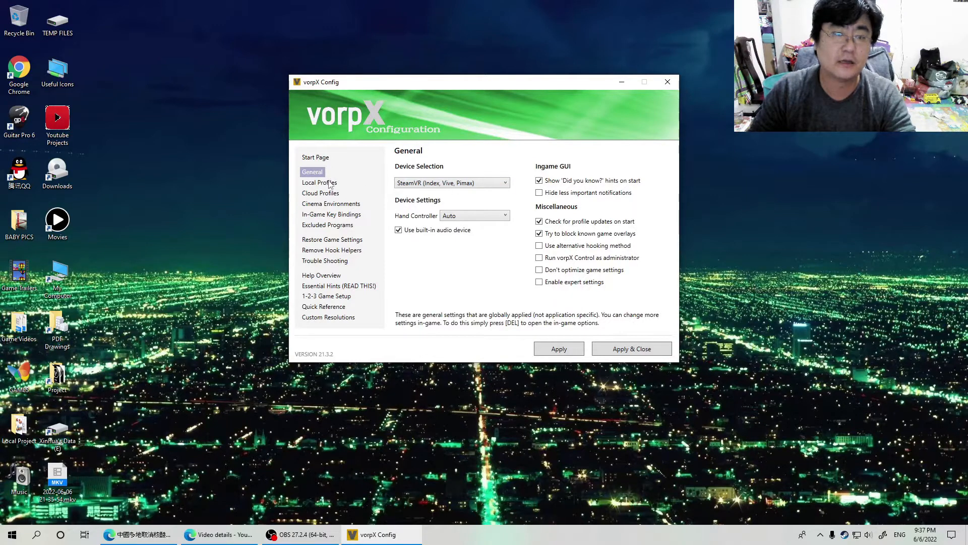
Show Local Profiles and scroll through the Game/App Profiles list.
{"action": "left_click", "coordinate": [319, 182]}
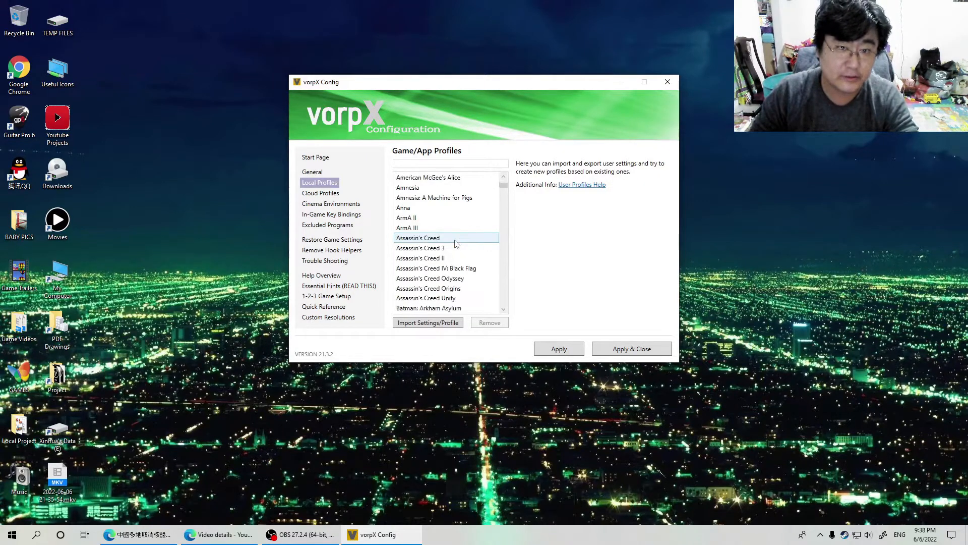
{"action": "scroll", "scroll_direction": "down", "scroll_amount": 3}
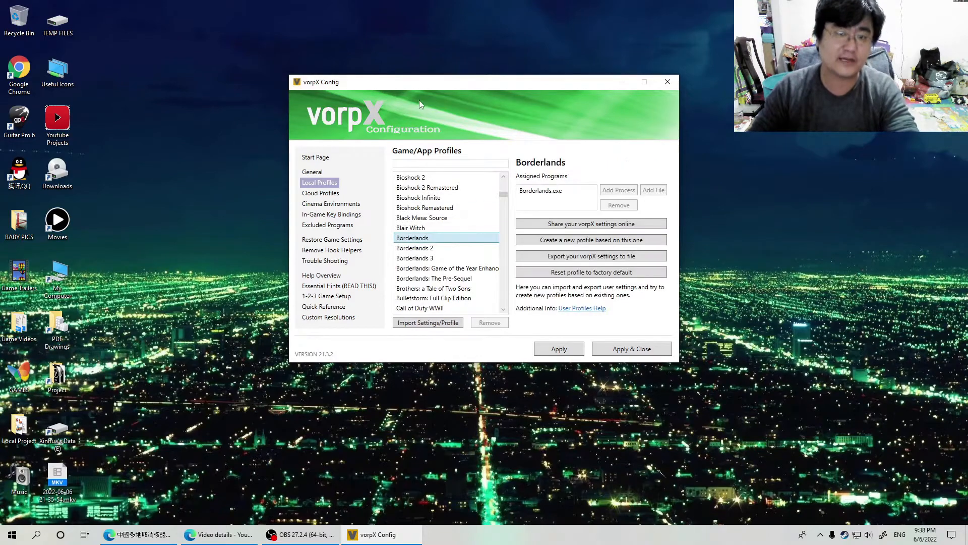
{"action": "scroll", "scroll_direction": "down", "scroll_amount": 3}
{"action": "type", "text": "half life 2"}
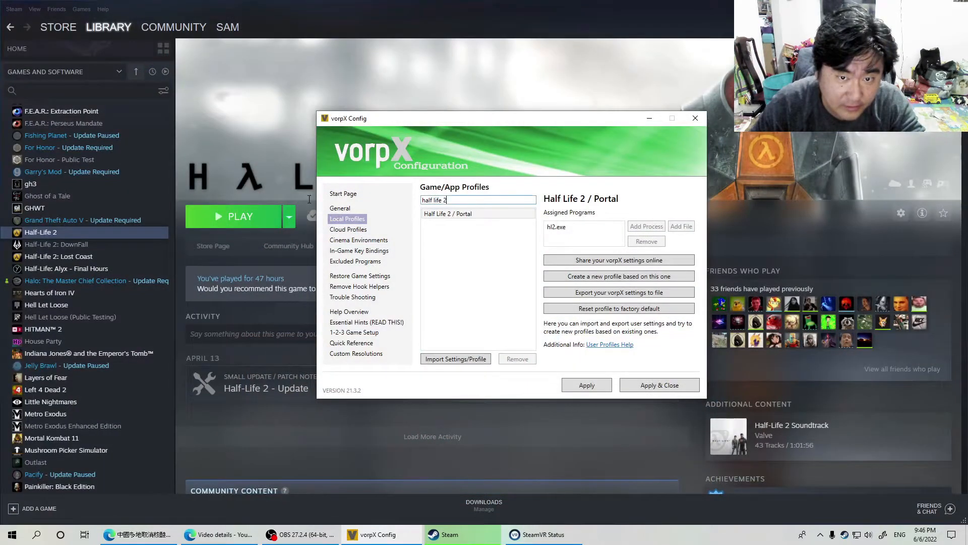
Search 'porta' to find the Portal 2 profile (portal2.exe), recheck General, and apply the vorpX settings.
{"action": "type", "text": "portal 2"}
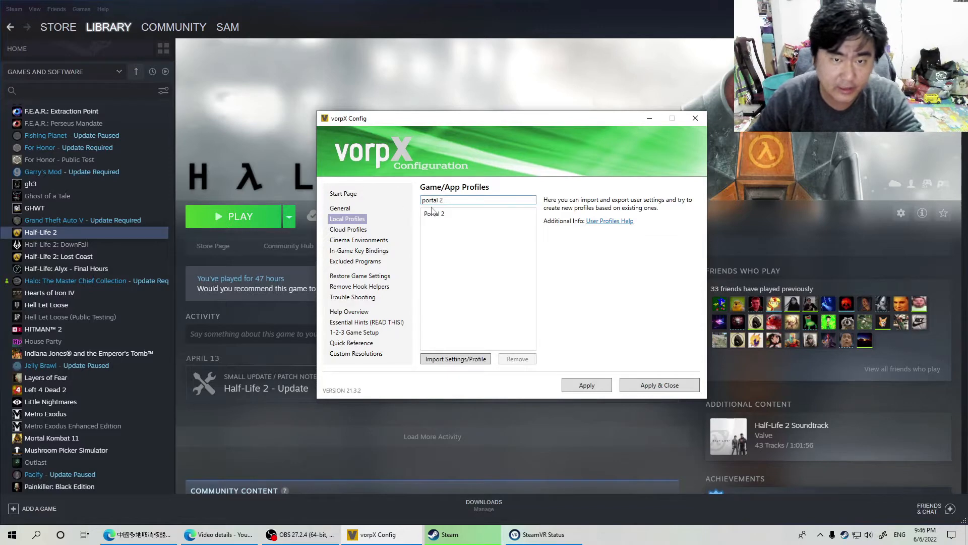
{"action": "left_click", "coordinate": [434, 214]}
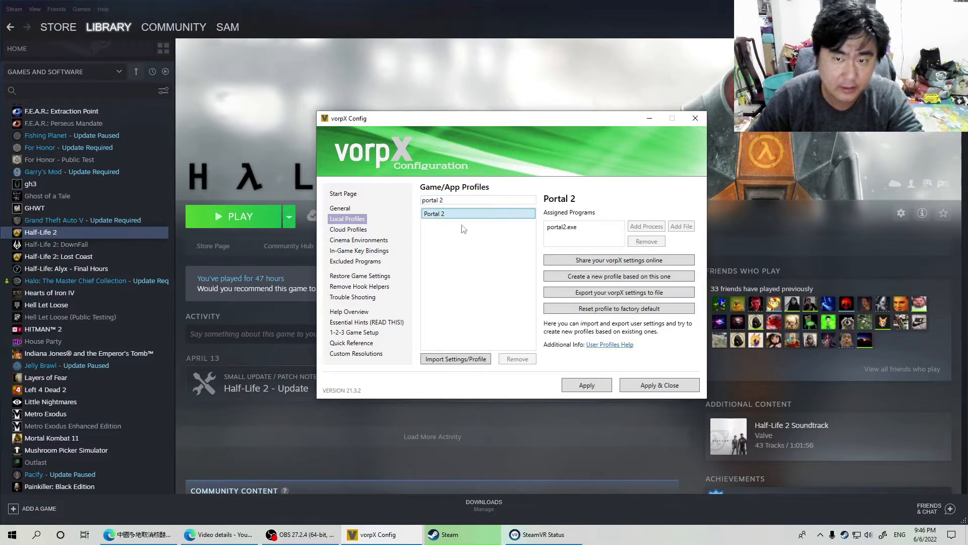
{"action": "left_click", "coordinate": [340, 207]}
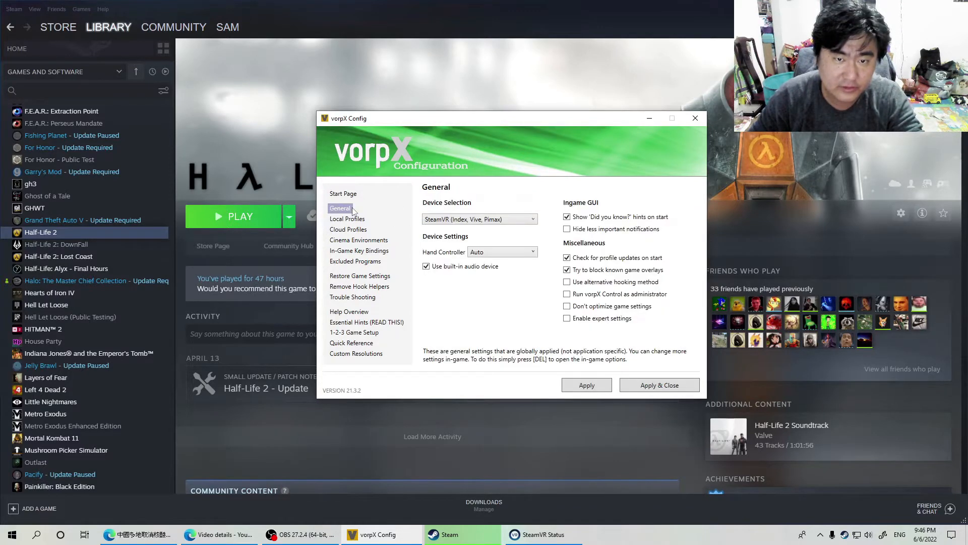
{"action": "mouse_move", "coordinate": [340, 221]}
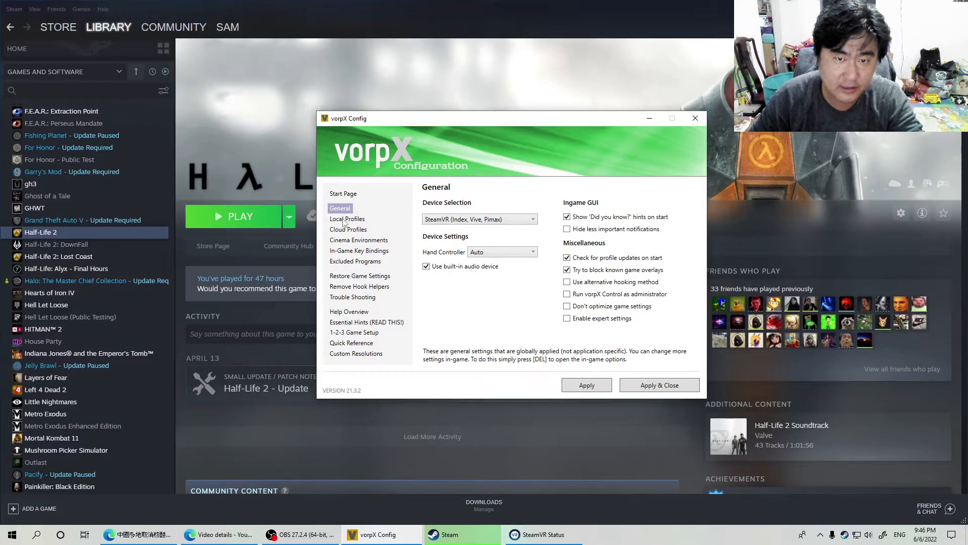
{"action": "left_click", "coordinate": [347, 218]}
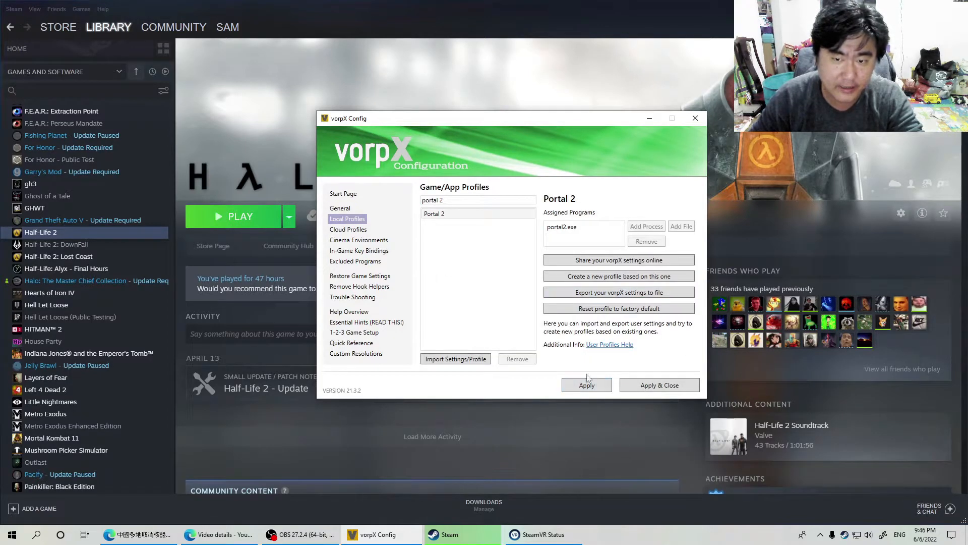
{"action": "left_click", "coordinate": [450, 534]}
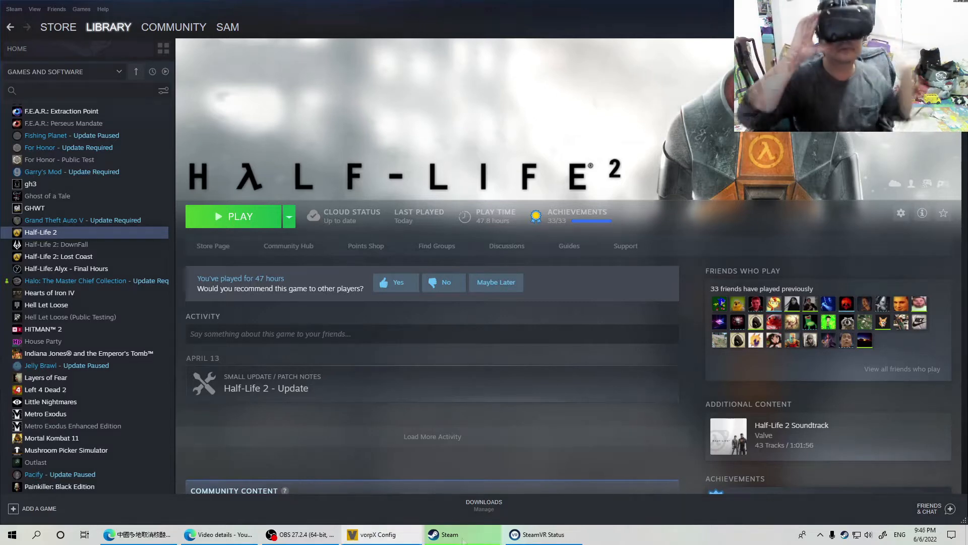
{"action": "mouse_move", "coordinate": [494, 327]}
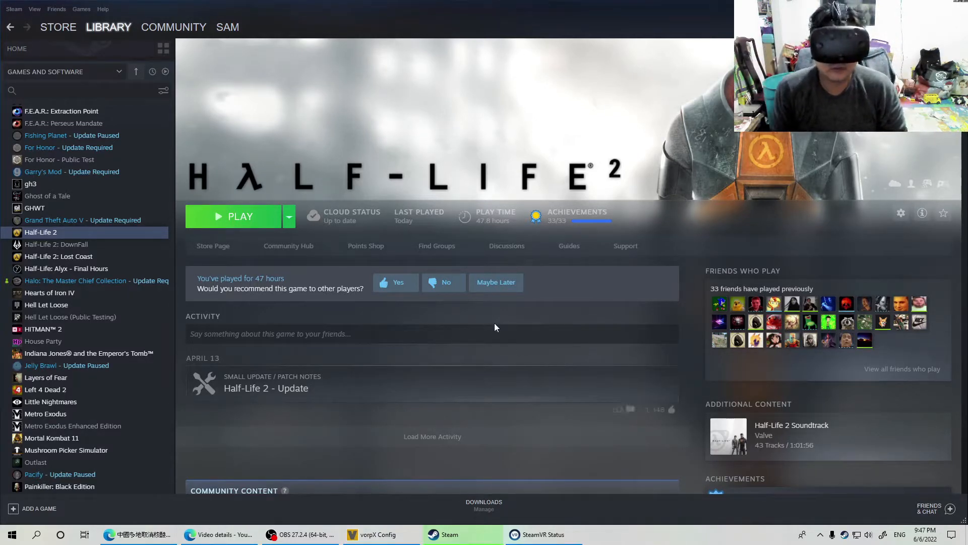
{"action": "mouse_move", "coordinate": [87, 374]}
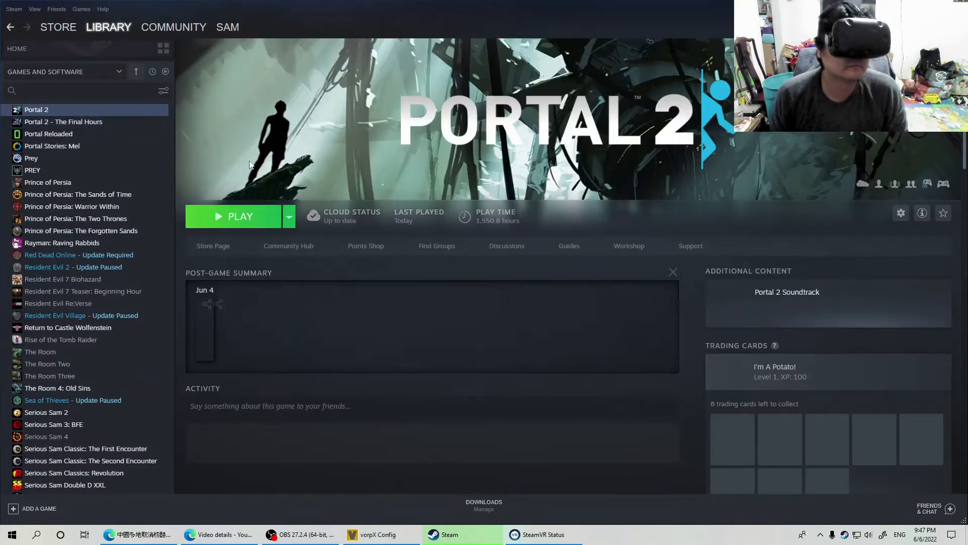
Launch Portal 2 from Steam and accept the VR launch warning with OK.
{"action": "left_click", "coordinate": [234, 216]}
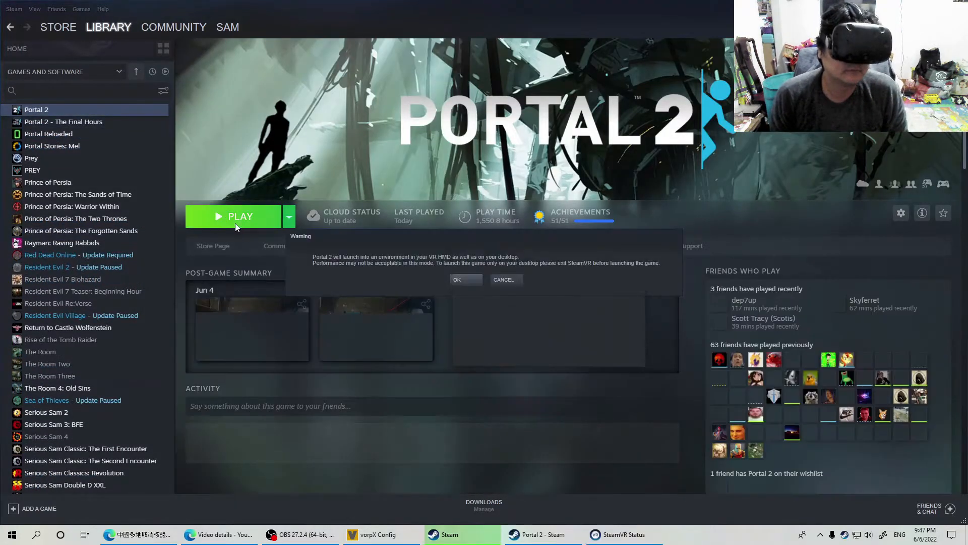
{"action": "left_click", "coordinate": [457, 280]}
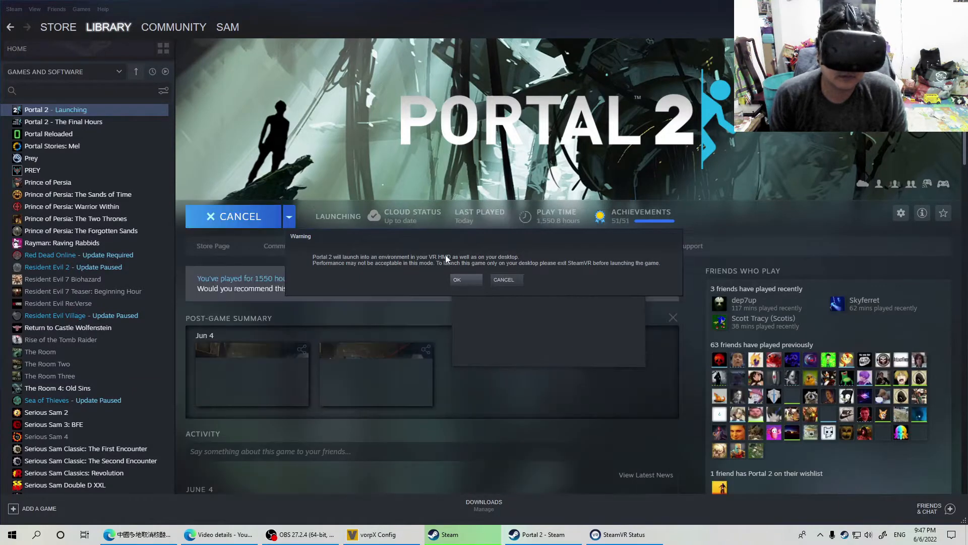
{"action": "left_click", "coordinate": [457, 279]}
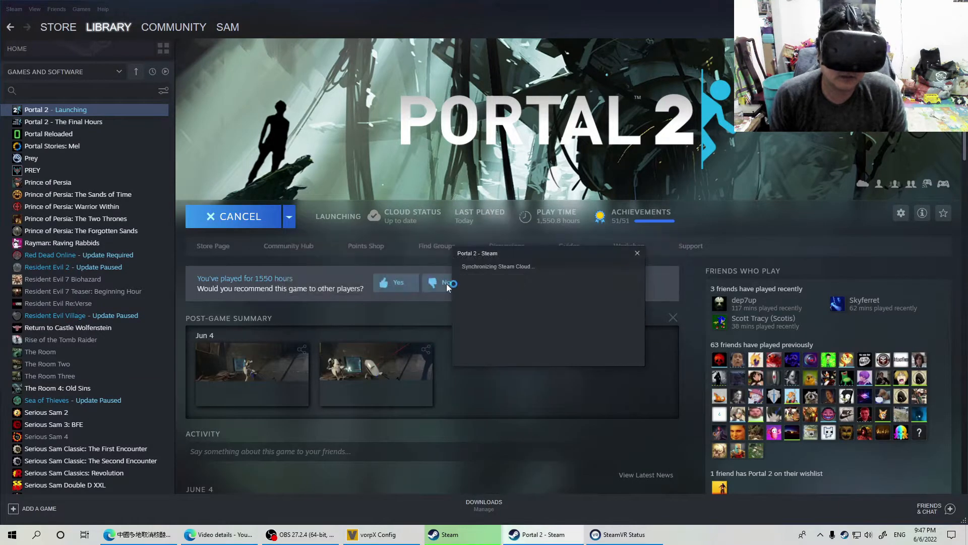
{"action": "mouse_move", "coordinate": [440, 285]}
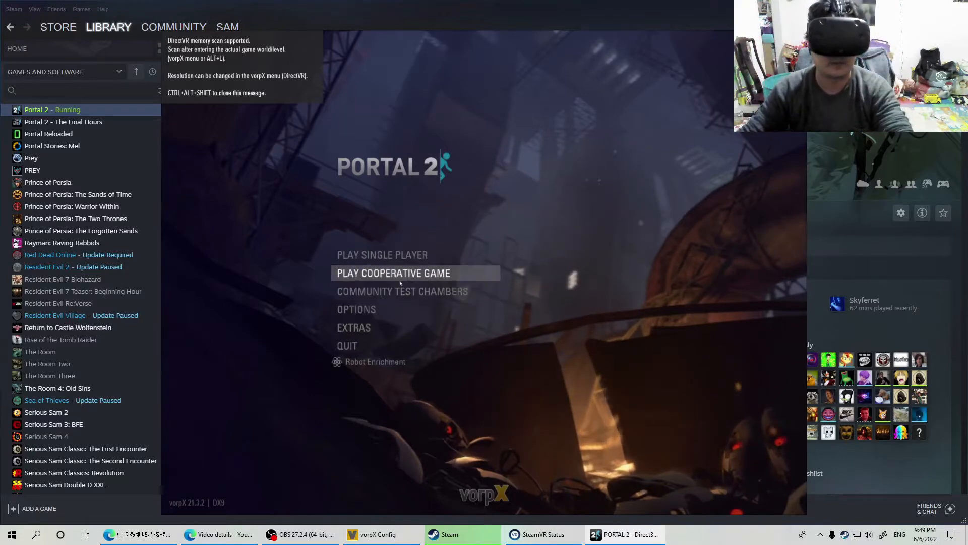
Choose Play Single Player on the Portal 2 main menu running under vorpX.
{"action": "left_click", "coordinate": [382, 255]}
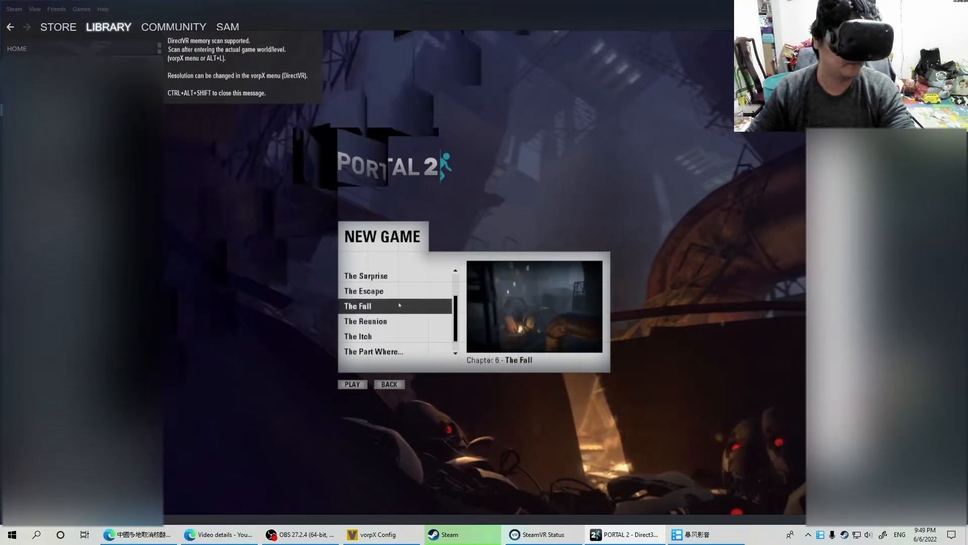
Start a new game at Chapter 6, The Fall.
{"action": "left_click", "coordinate": [353, 384]}
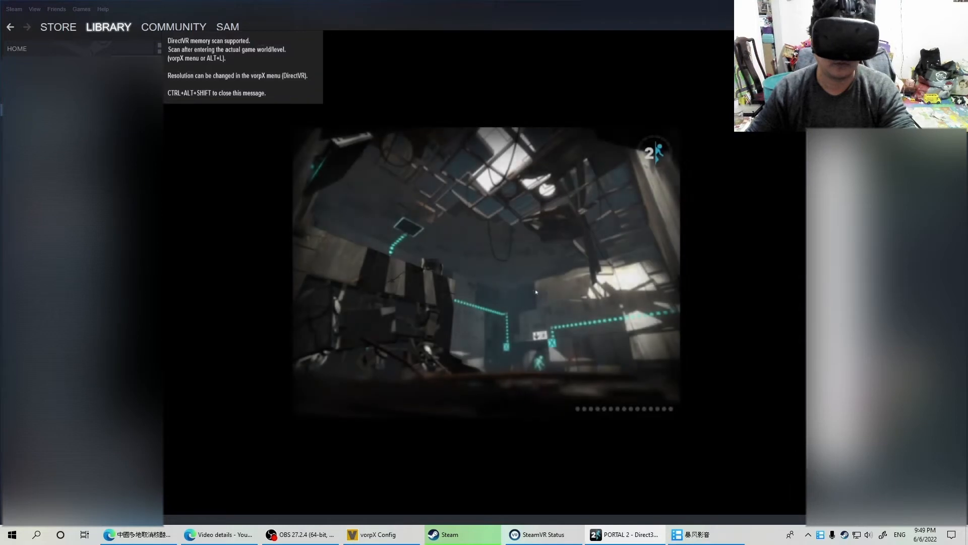